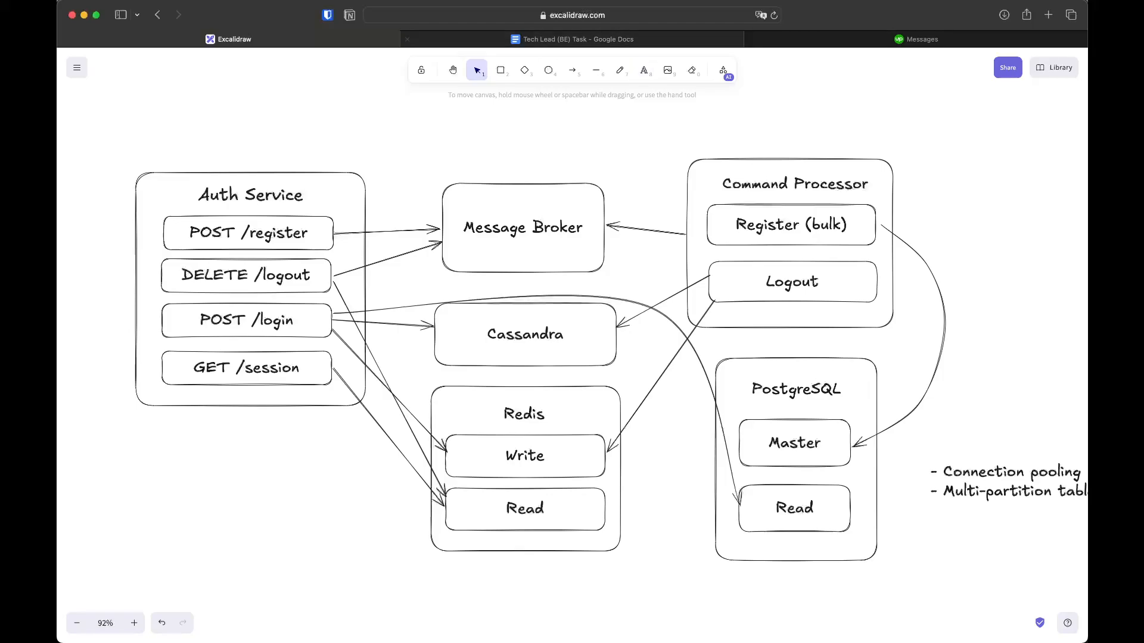
Review the Tech Lead (BE) task spec's objective, requirements and implementation sections in Google Docs
click(573, 39)
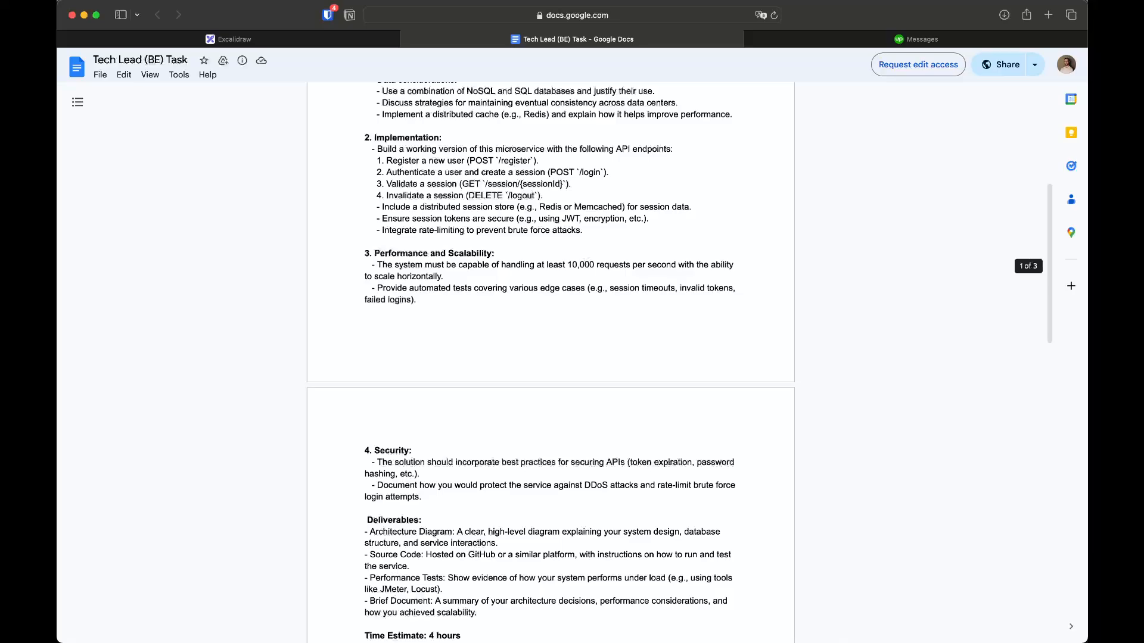
scroll(up, 3)
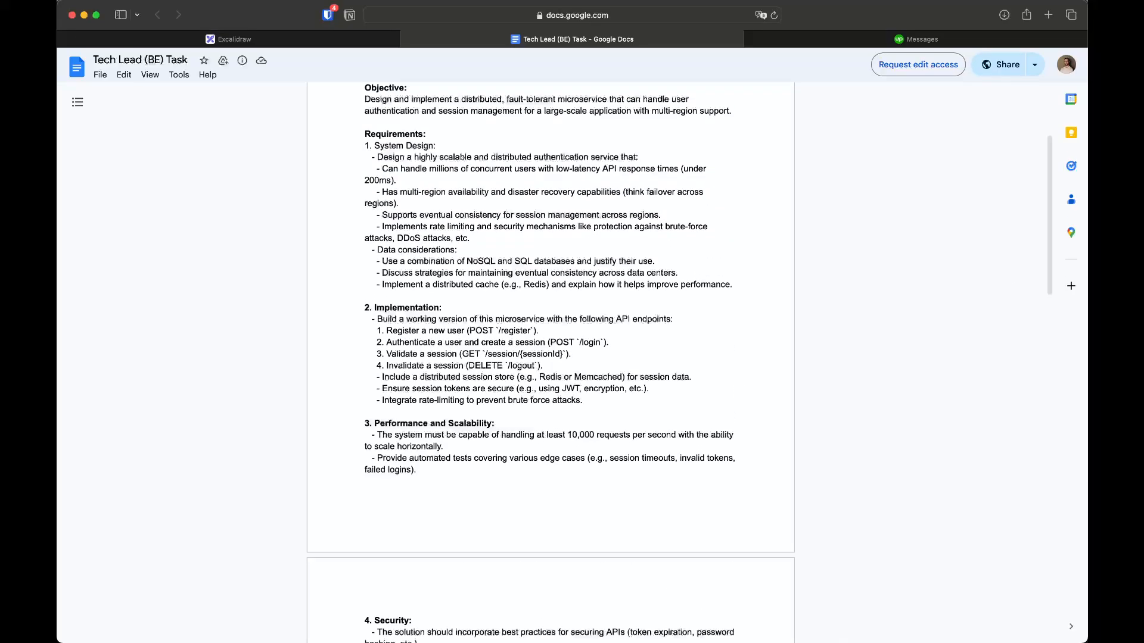
scroll(up, 3)
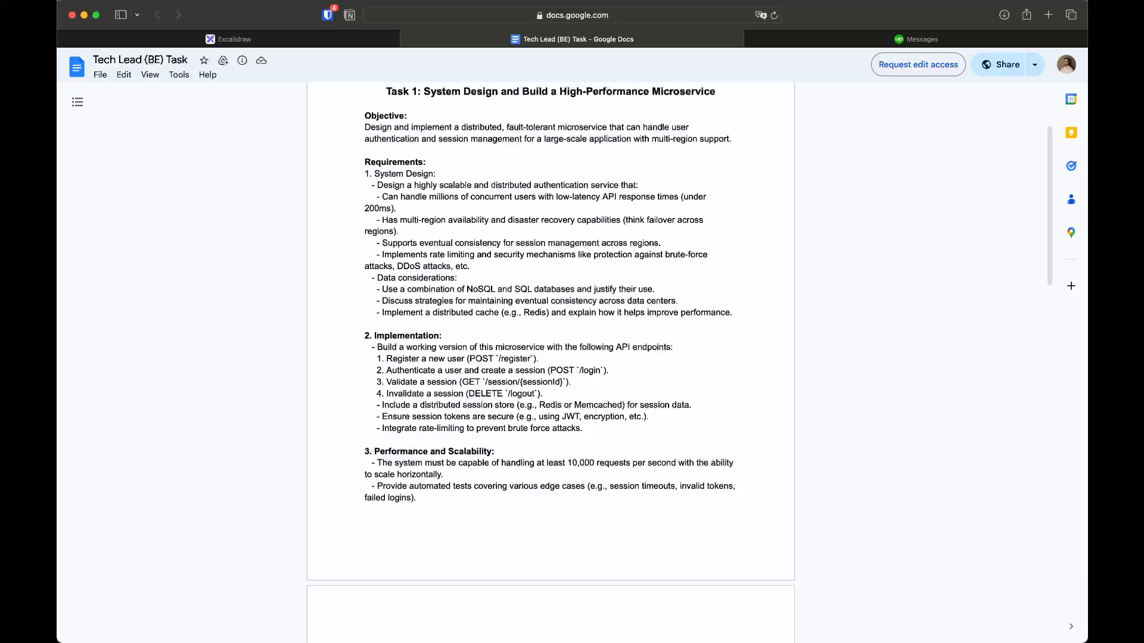
scroll(up, 3)
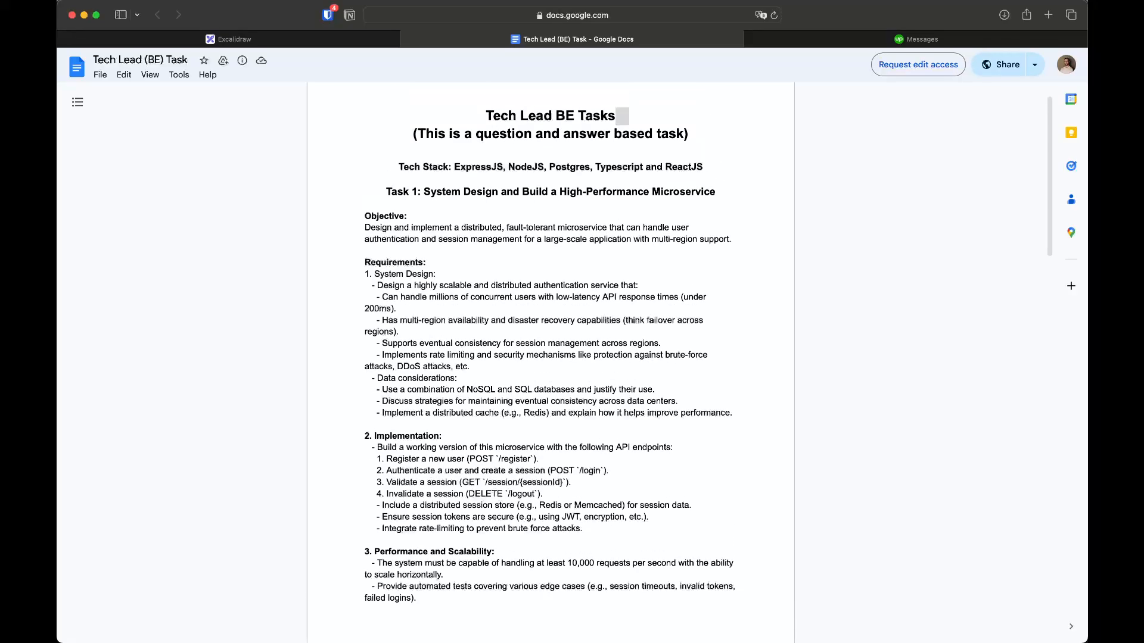
scroll(down, 3)
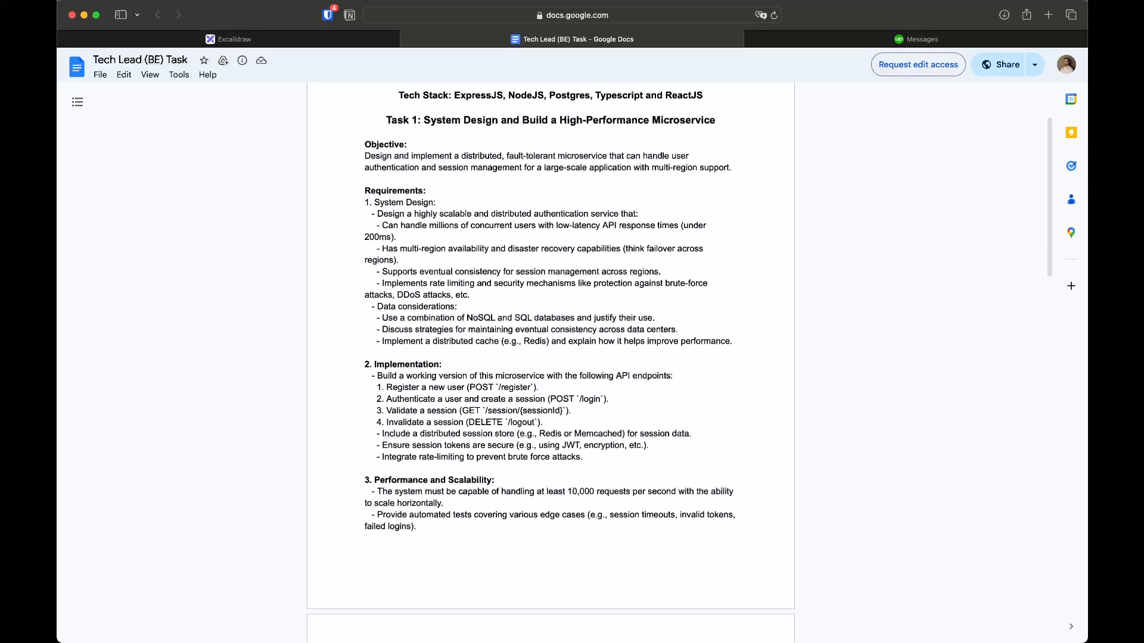
scroll(down, 3)
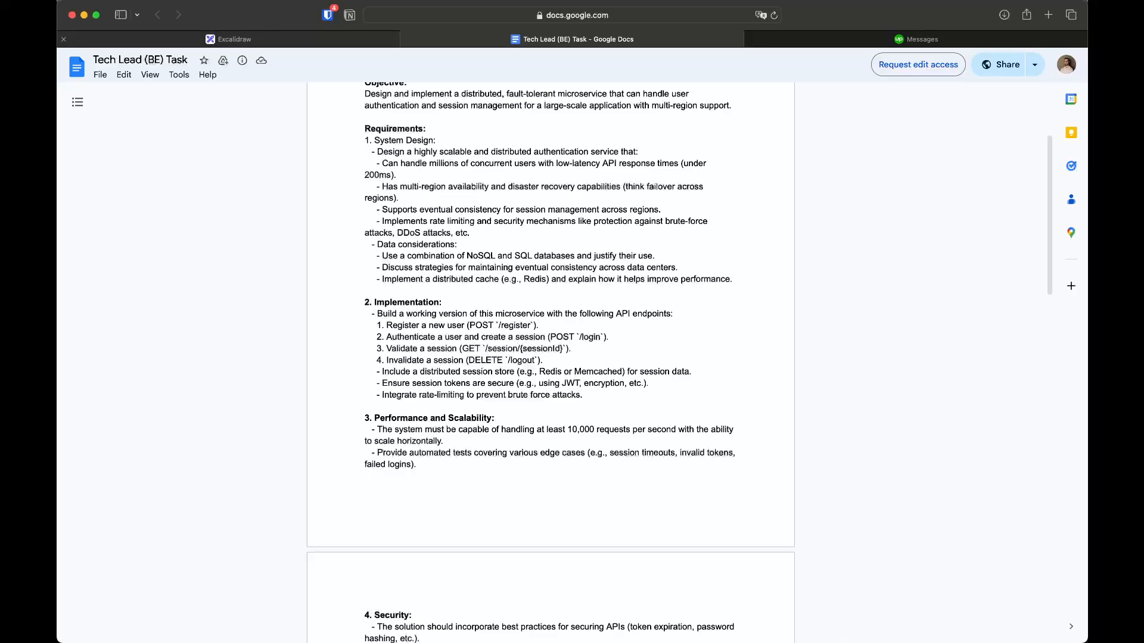
Switch back to the Excalidraw auth microservice architecture diagram
click(233, 38)
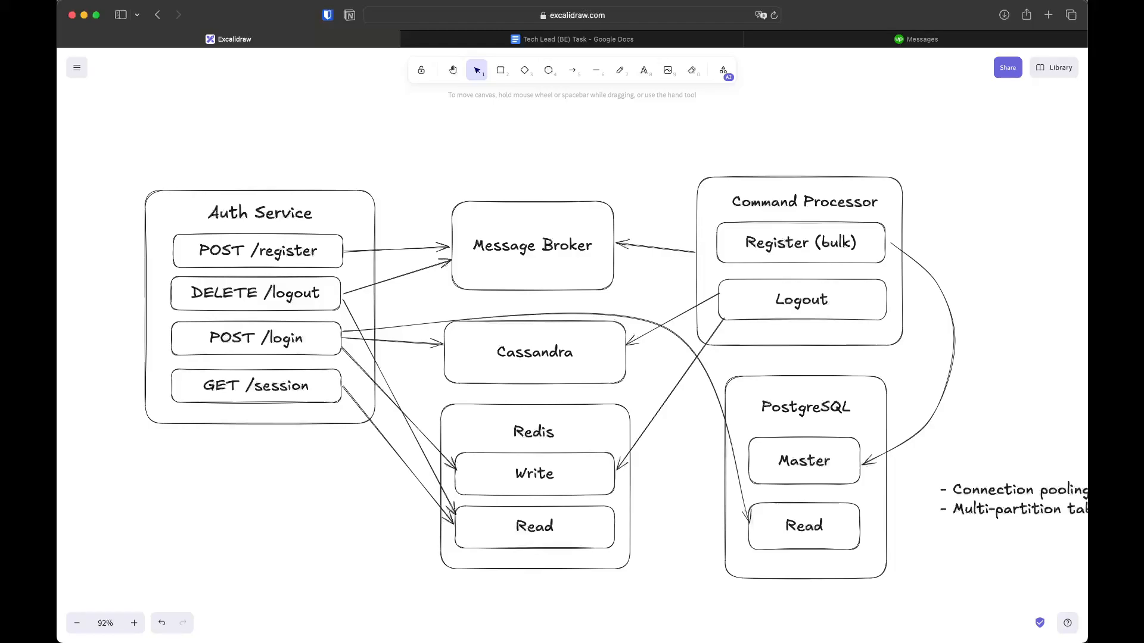
scroll(up, 3)
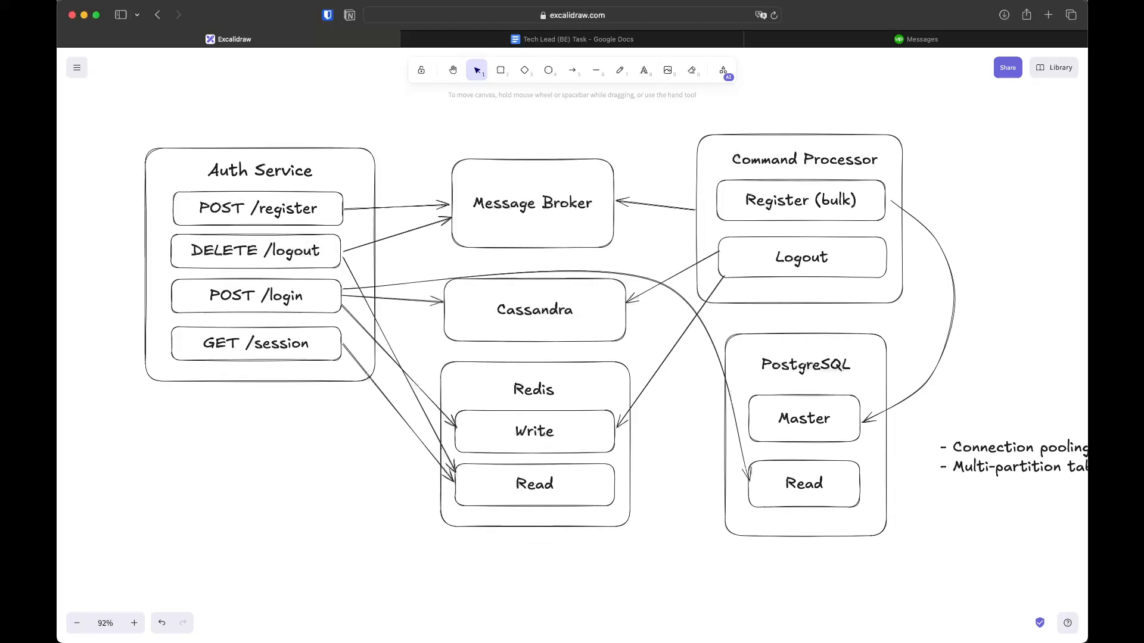
scroll(down, 3)
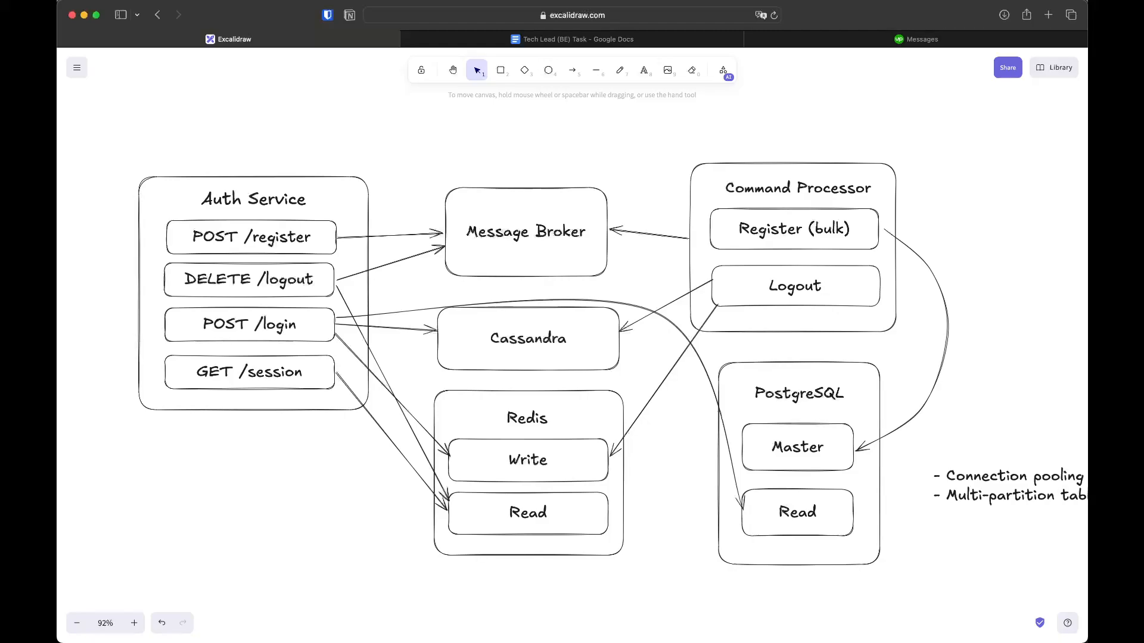
scroll(down, 3)
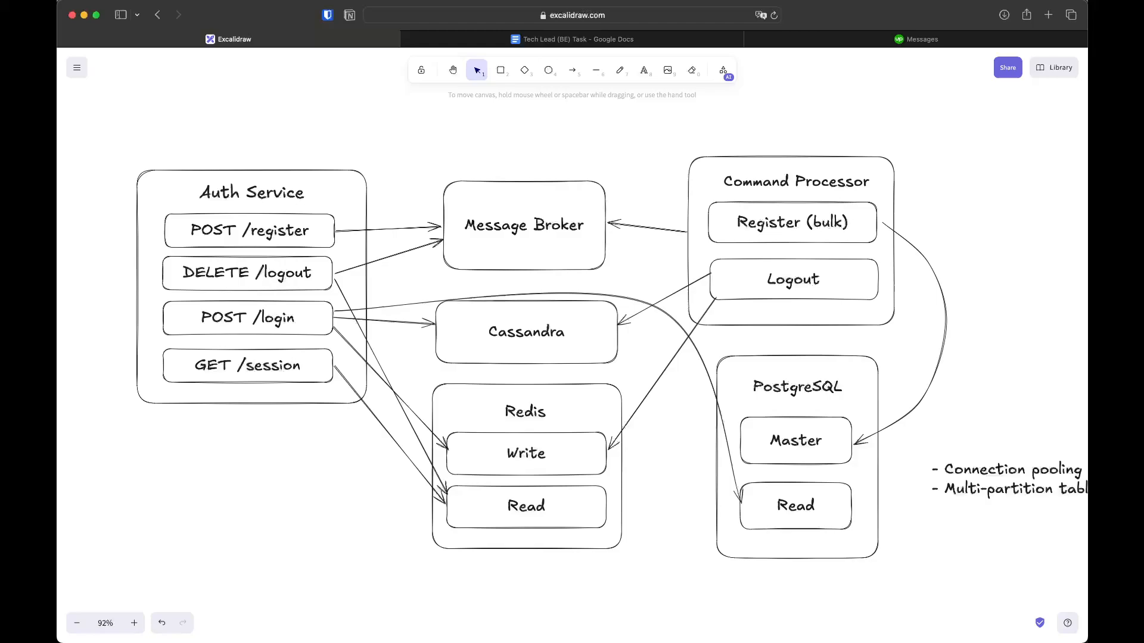